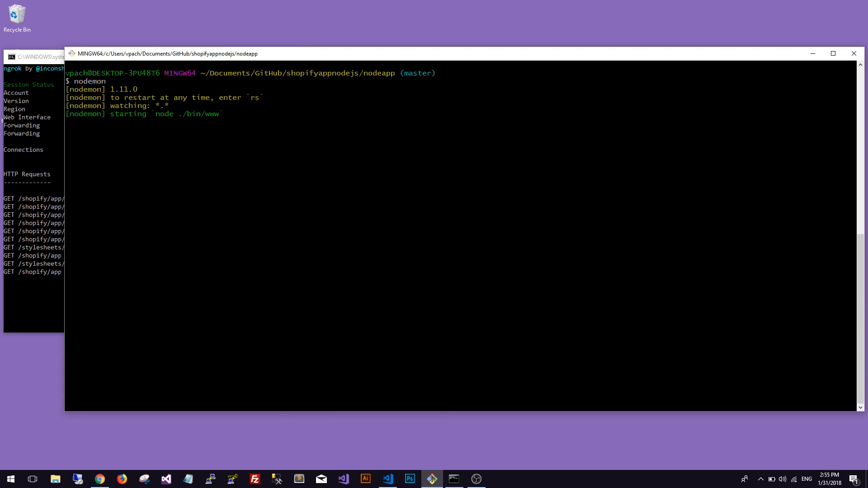
Bring the Chrome window with the Shopify Product API docs to the front
{"action": "left_click", "coordinate": [99, 479]}
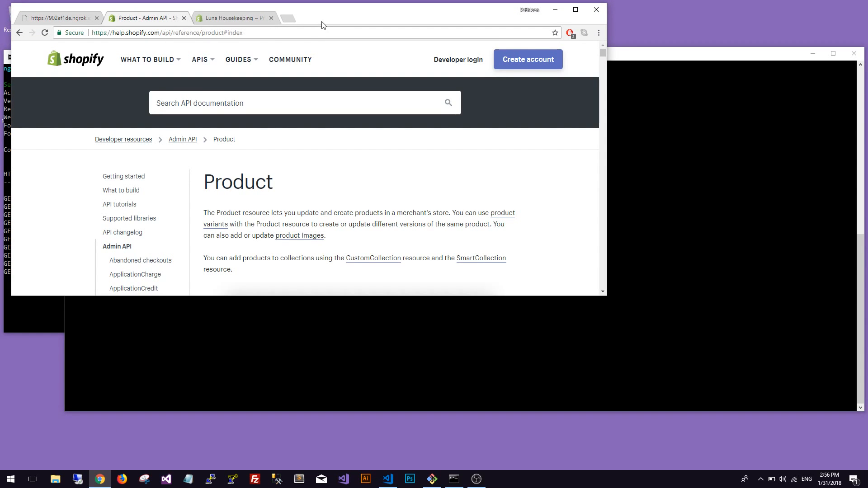
Maximize Chrome and scroll down through the Product reference endpoints
{"action": "left_click", "coordinate": [575, 9]}
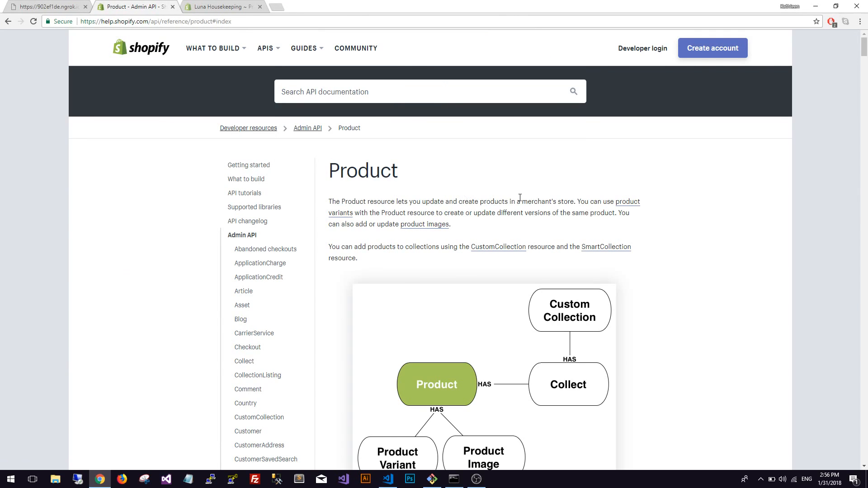
{"action": "mouse_move", "coordinate": [853, 432]}
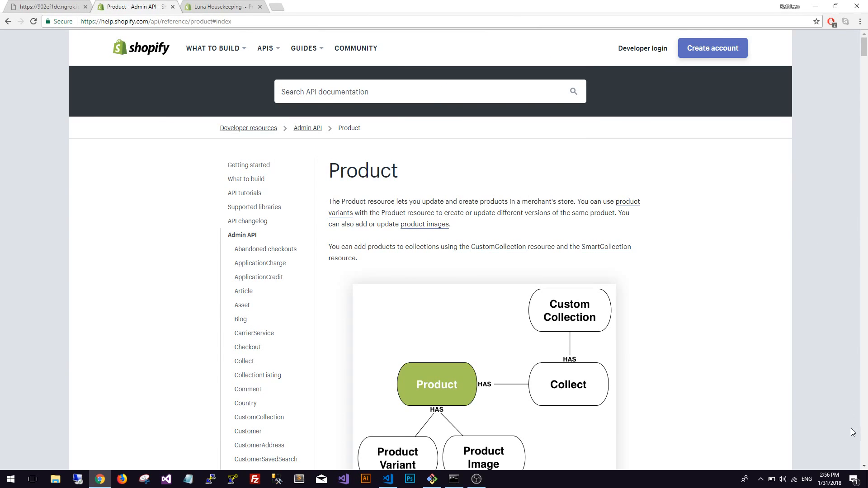
{"action": "scroll", "scroll_direction": "down", "scroll_amount": 3}
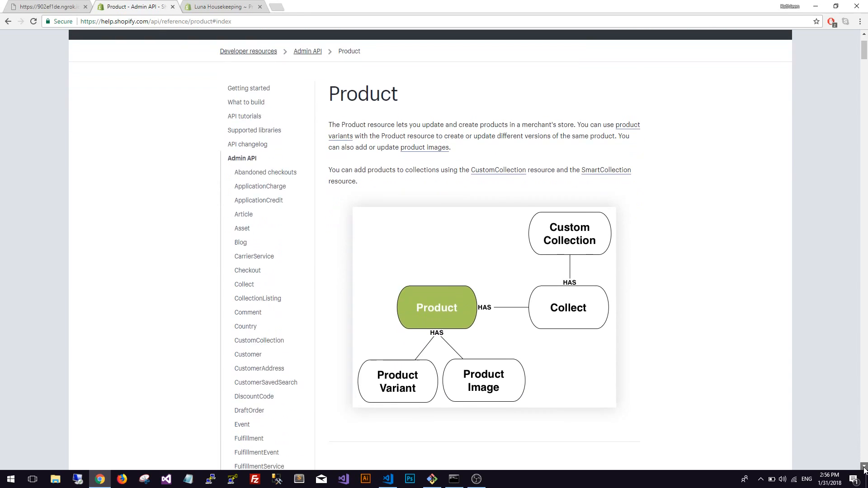
{"action": "scroll", "scroll_direction": "down", "scroll_amount": 3}
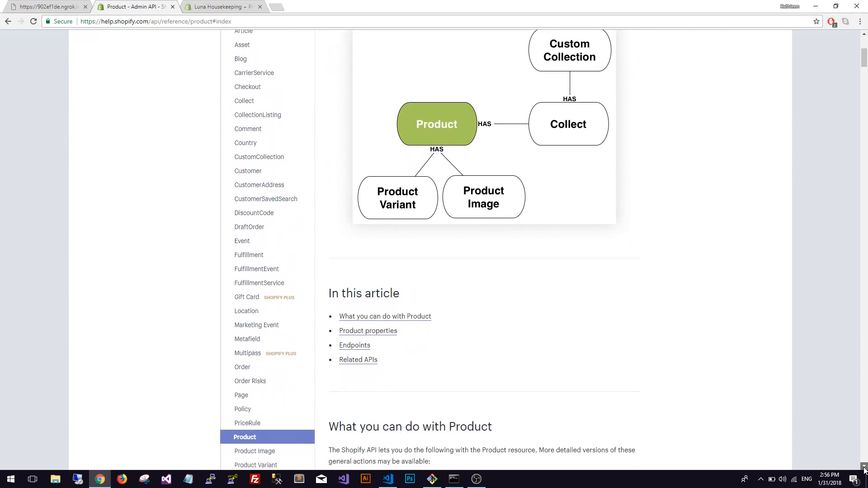
{"action": "scroll", "scroll_direction": "down", "scroll_amount": 3}
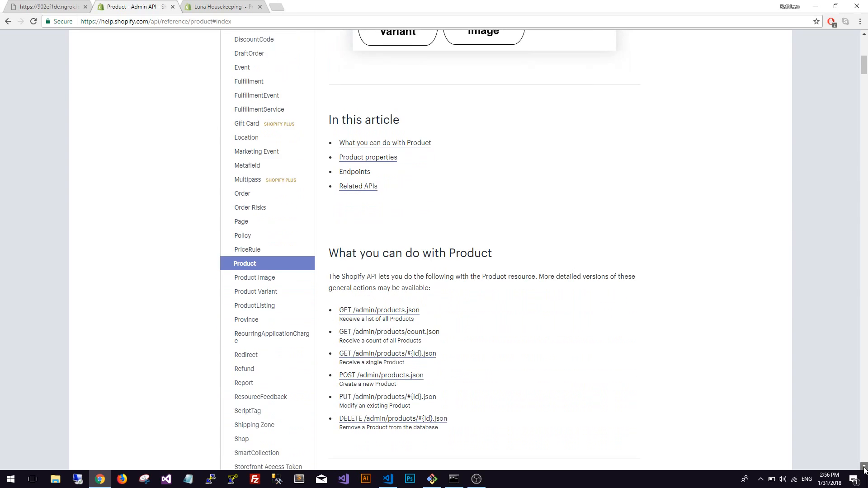
{"action": "scroll", "scroll_direction": "down", "scroll_amount": 3}
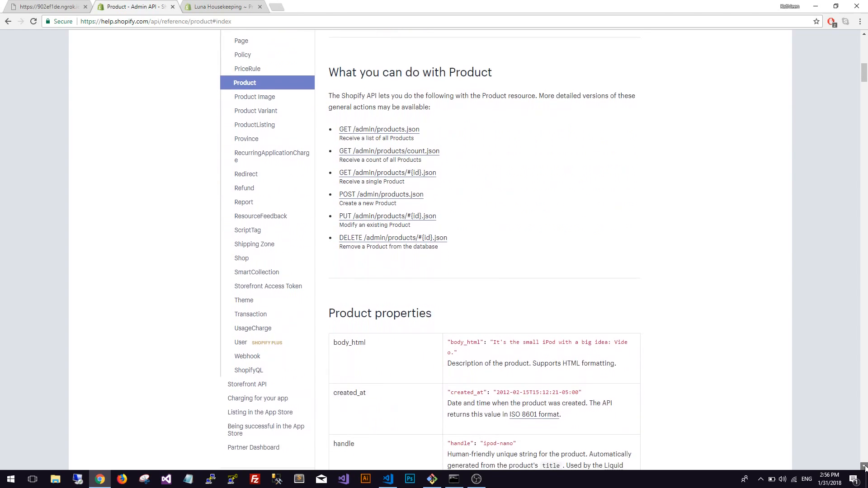
{"action": "scroll", "scroll_direction": "down", "scroll_amount": 3}
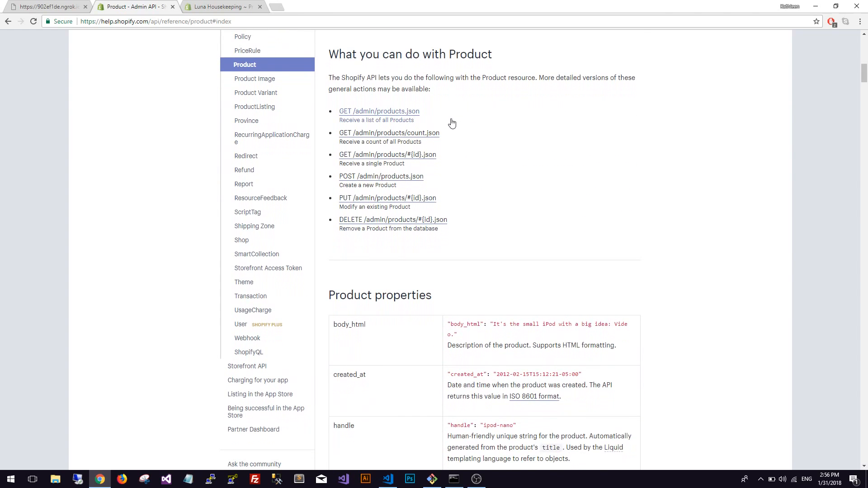
{"action": "mouse_move", "coordinate": [497, 128]}
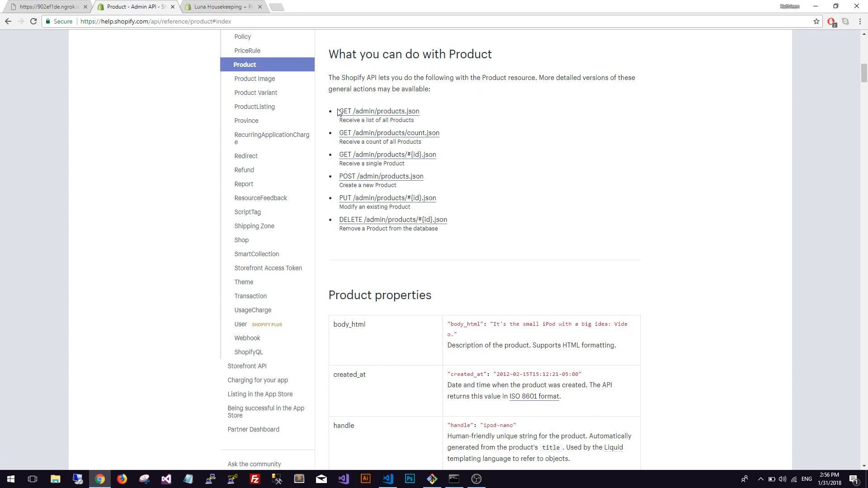
{"action": "mouse_move", "coordinate": [354, 119]}
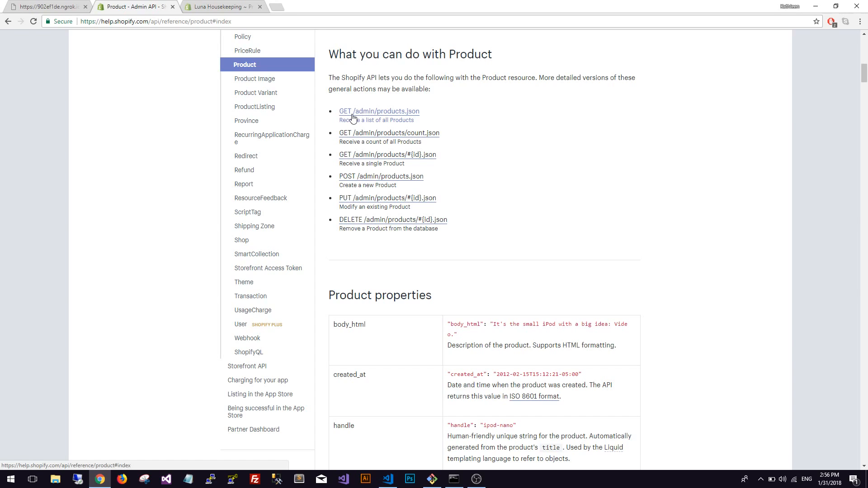
{"action": "mouse_move", "coordinate": [415, 115]}
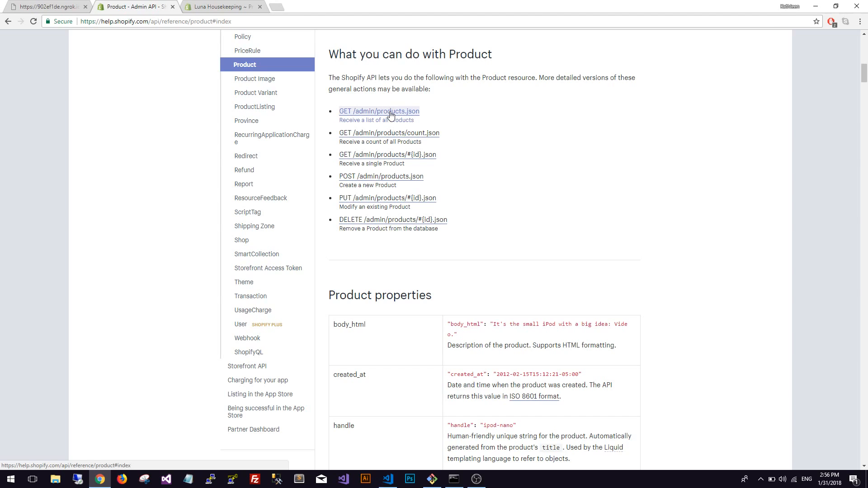
Jump to the GET /admin/products.json endpoint and review its parameters and example
{"action": "left_click", "coordinate": [379, 110]}
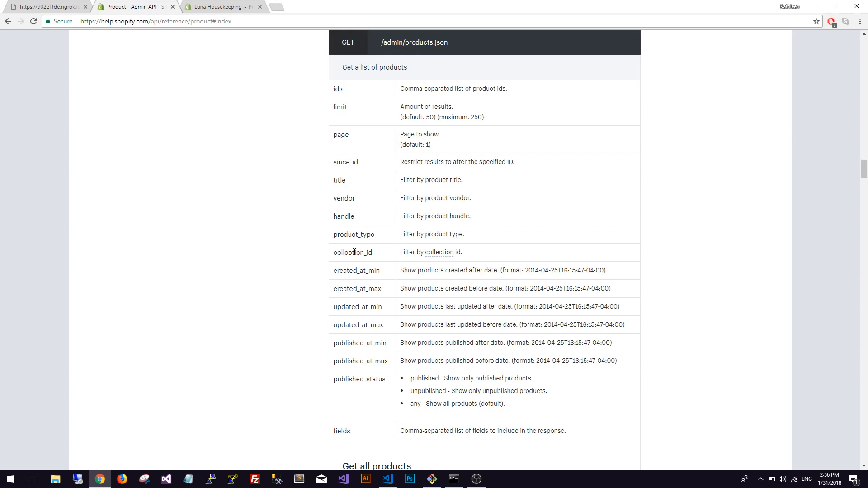
{"action": "mouse_move", "coordinate": [369, 211]}
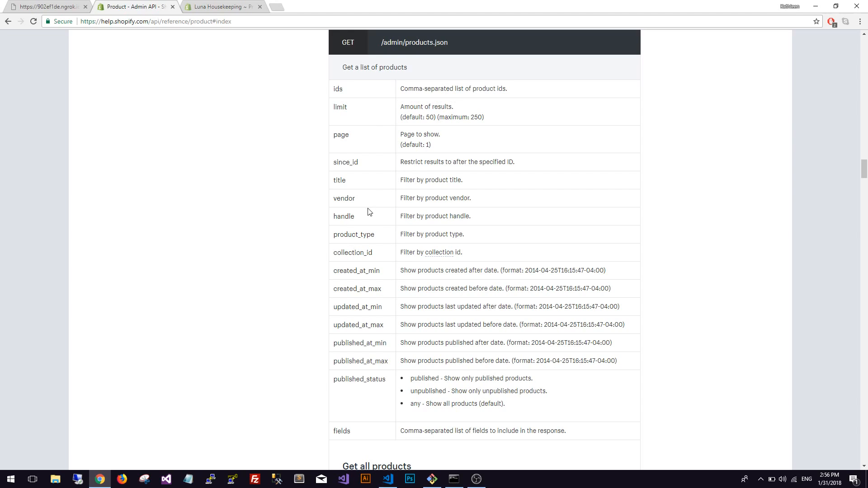
{"action": "mouse_move", "coordinate": [822, 409]}
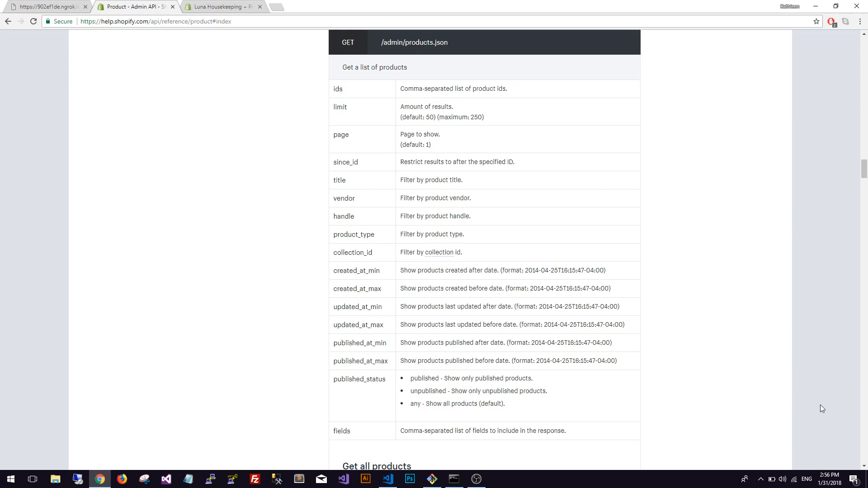
{"action": "scroll", "scroll_direction": "down", "scroll_amount": 3}
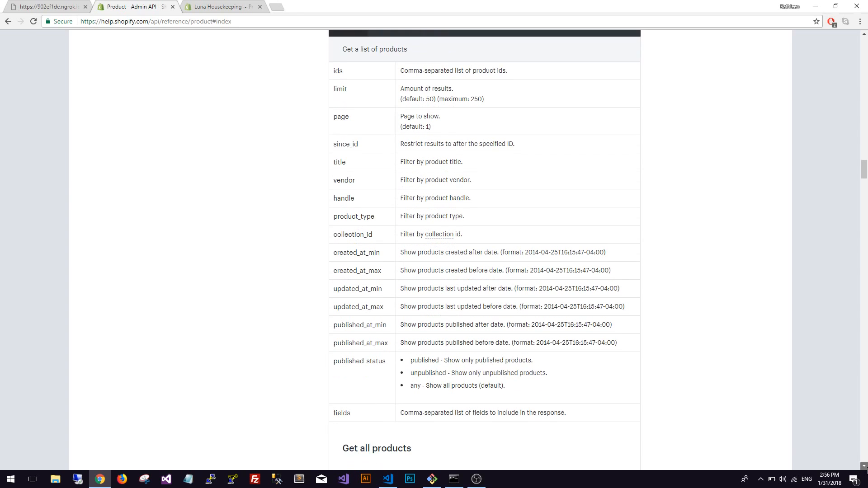
{"action": "scroll", "scroll_direction": "down", "scroll_amount": 3}
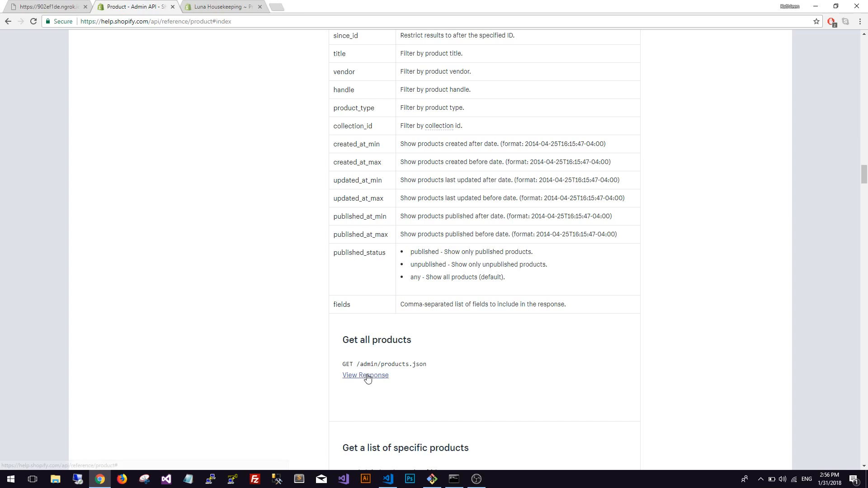
Expand the Get all products sample JSON response, then switch to the store admin product tab
{"action": "left_click", "coordinate": [365, 376]}
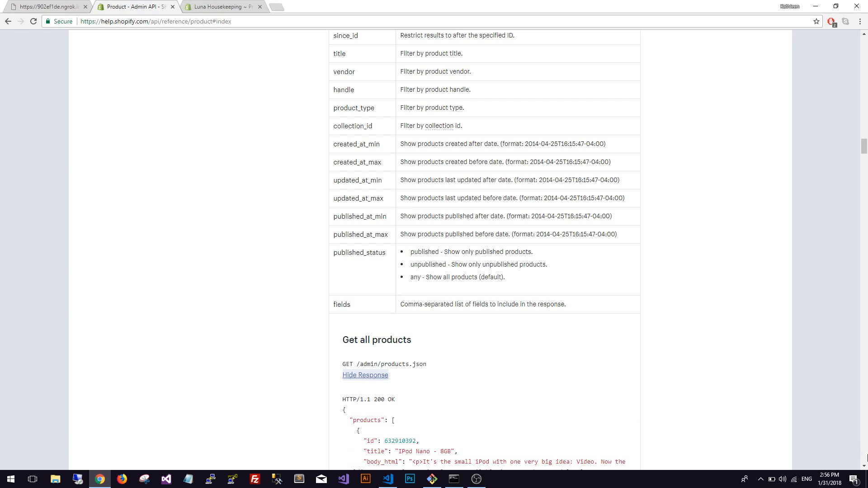
{"action": "scroll", "scroll_direction": "down", "scroll_amount": 3}
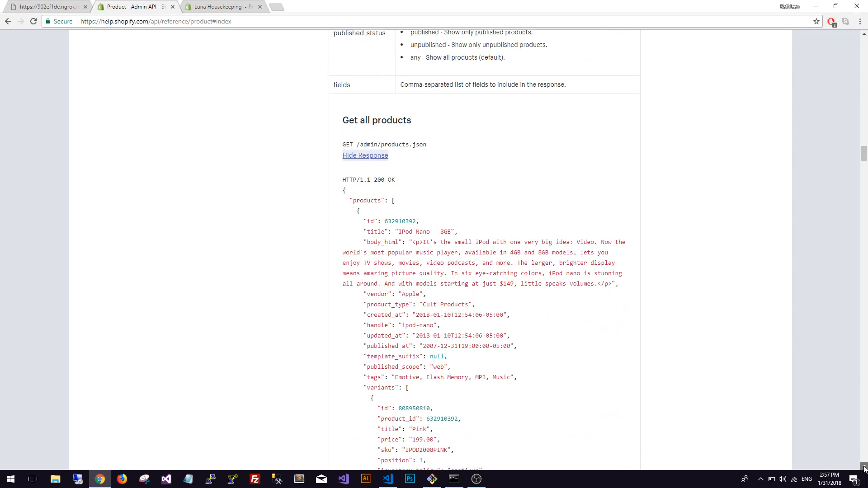
{"action": "scroll", "scroll_direction": "down", "scroll_amount": 3}
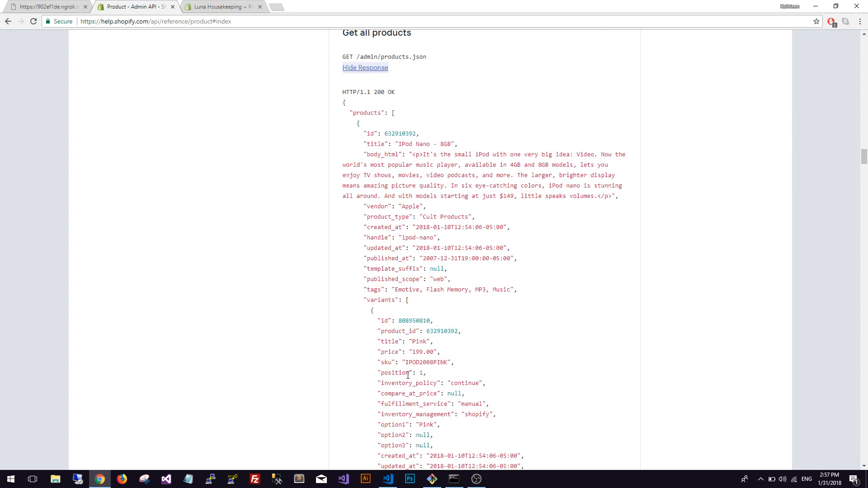
{"action": "mouse_move", "coordinate": [201, 89]}
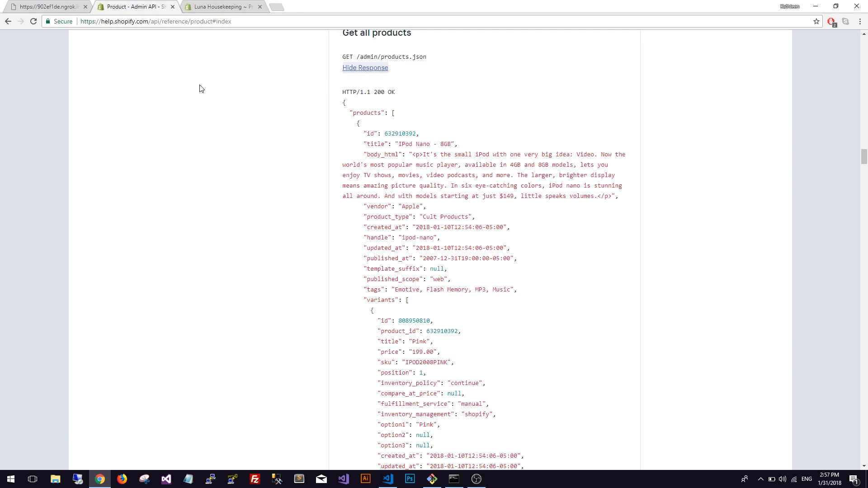
{"action": "left_click", "coordinate": [221, 6]}
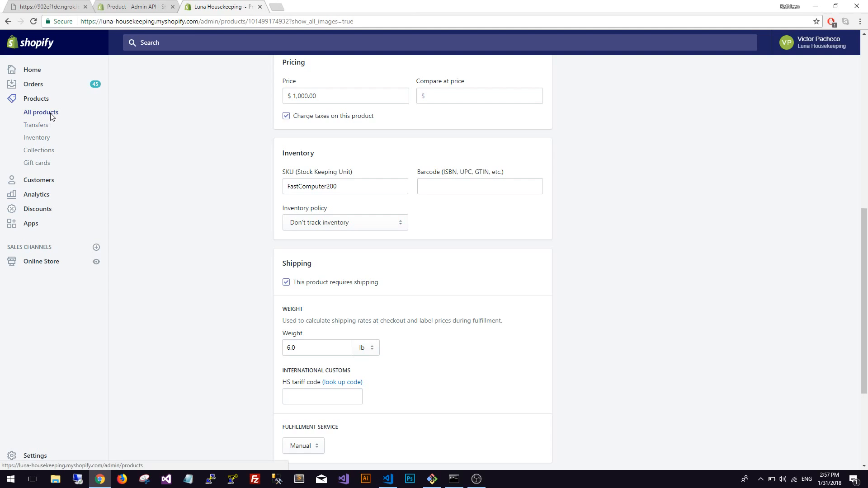
Review the Products list and the Product Tile - Computer entry, then minimize Chrome
{"action": "left_click", "coordinate": [41, 112]}
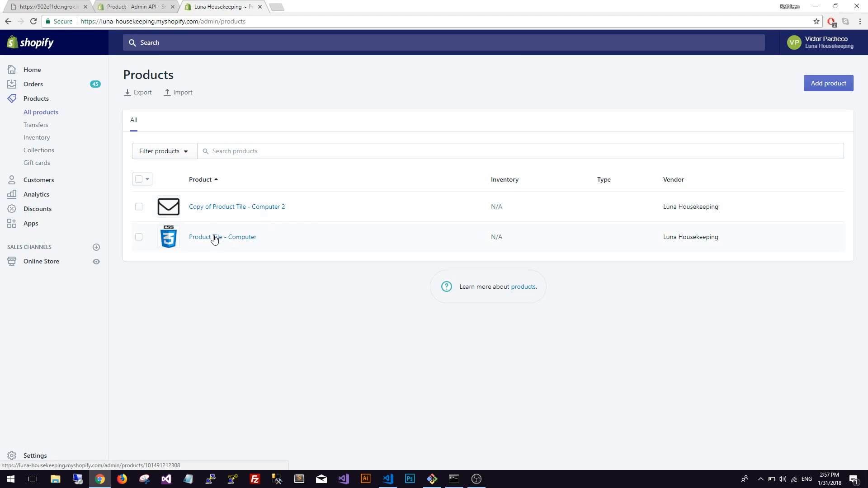
{"action": "left_click", "coordinate": [223, 237]}
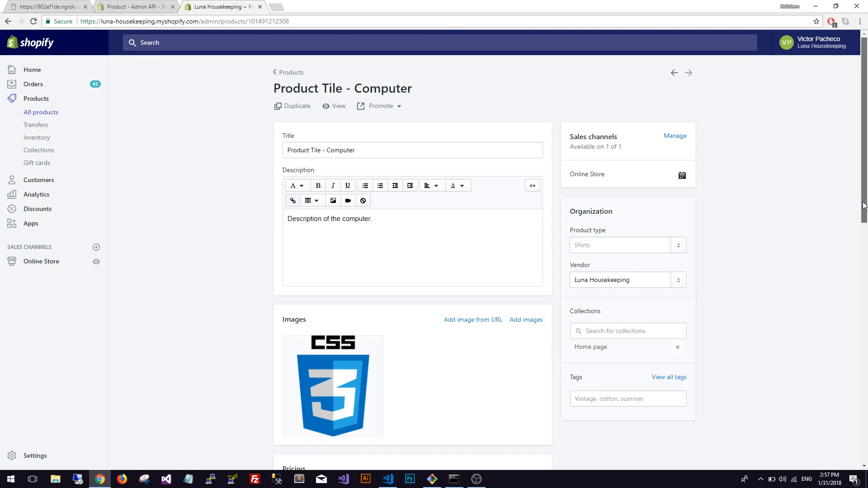
{"action": "scroll", "scroll_direction": "down", "scroll_amount": 3}
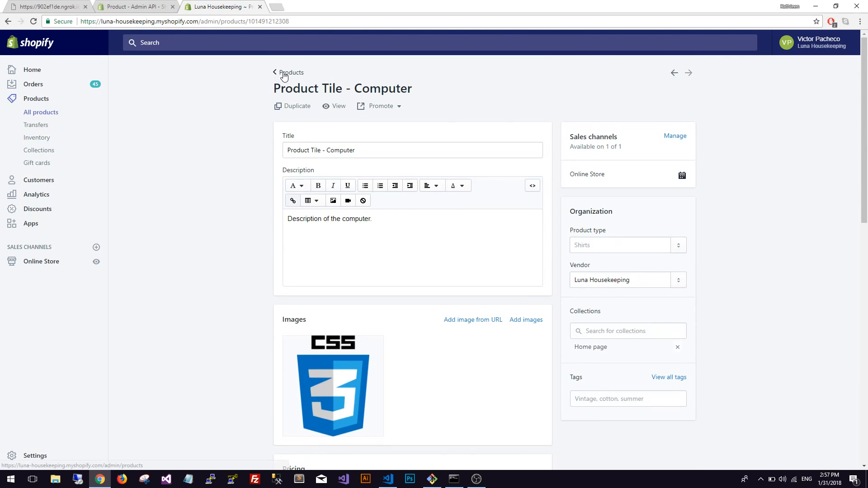
{"action": "left_click", "coordinate": [290, 73]}
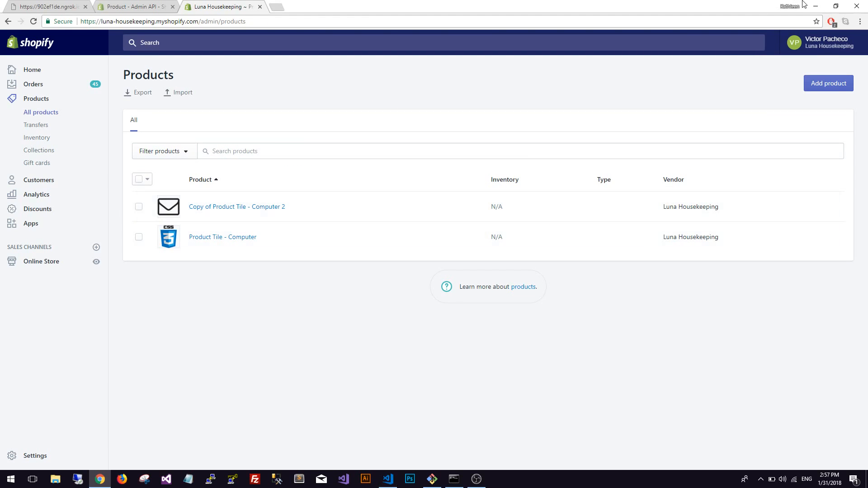
{"action": "left_click", "coordinate": [431, 480]}
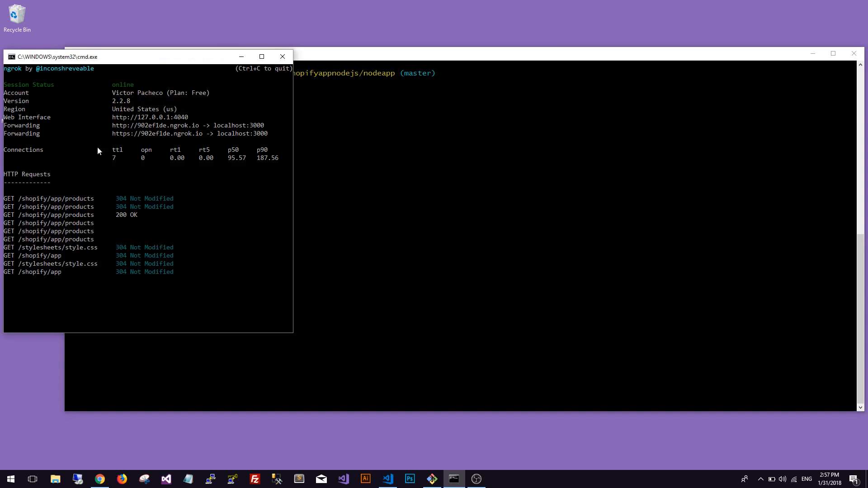
{"action": "mouse_move", "coordinate": [43, 81]}
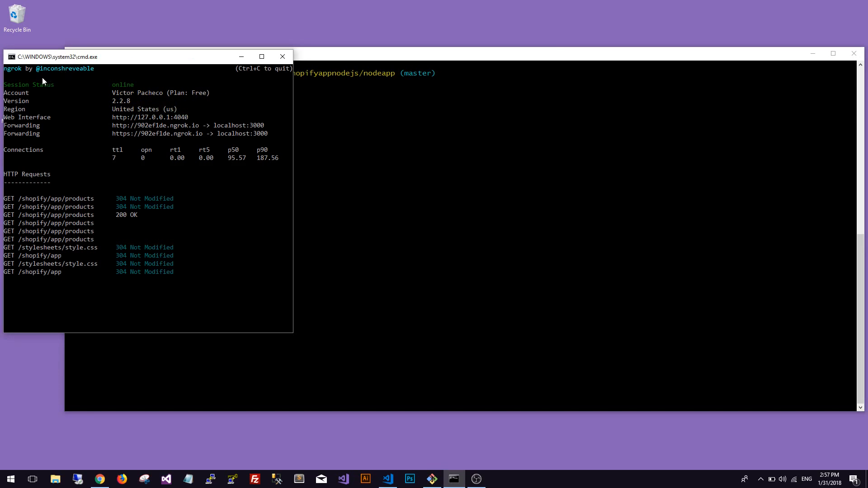
{"action": "mouse_move", "coordinate": [56, 149]}
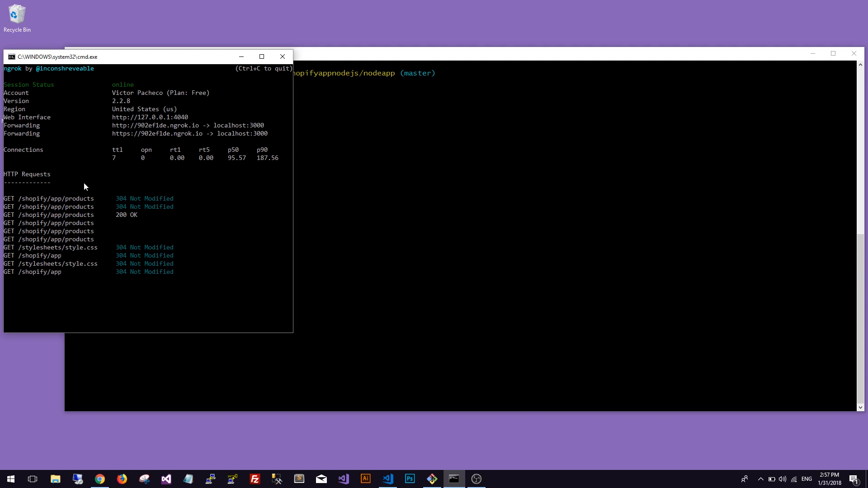
{"action": "mouse_move", "coordinate": [143, 136]}
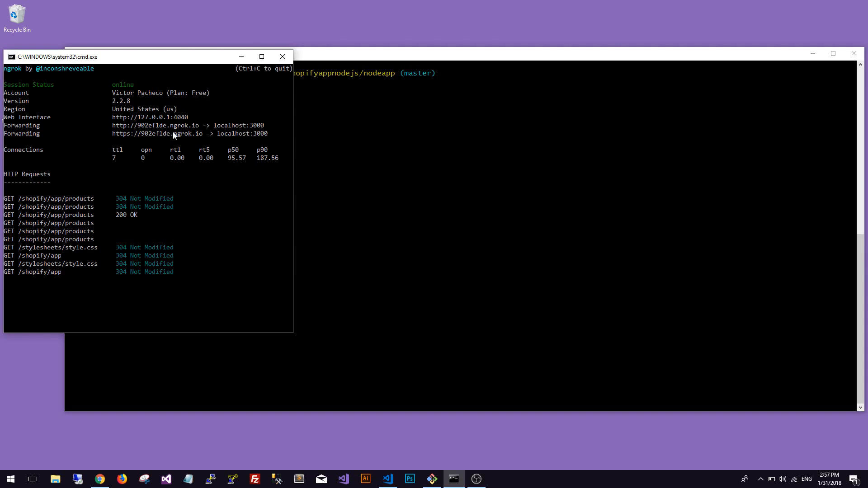
{"action": "mouse_move", "coordinate": [117, 131]}
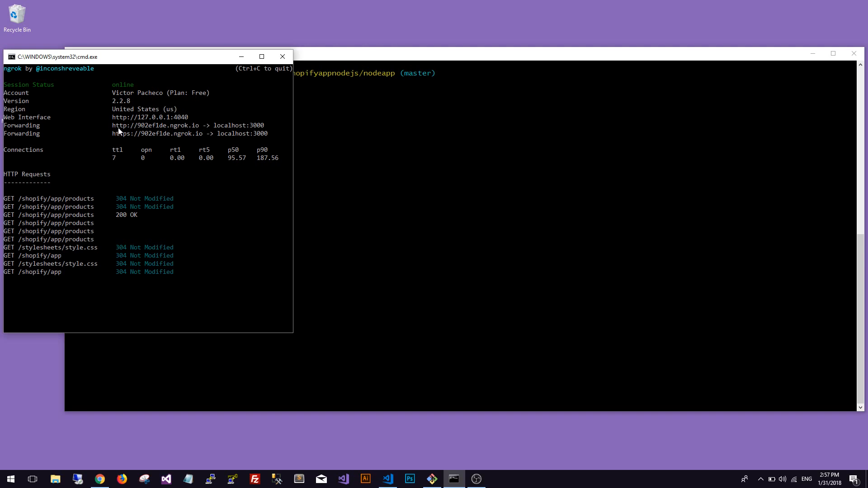
{"action": "mouse_move", "coordinate": [403, 422]}
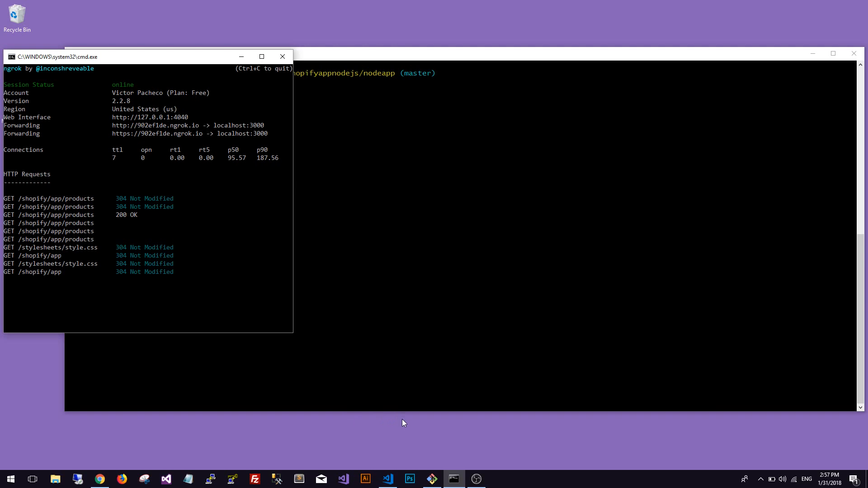
{"action": "mouse_move", "coordinate": [436, 464]}
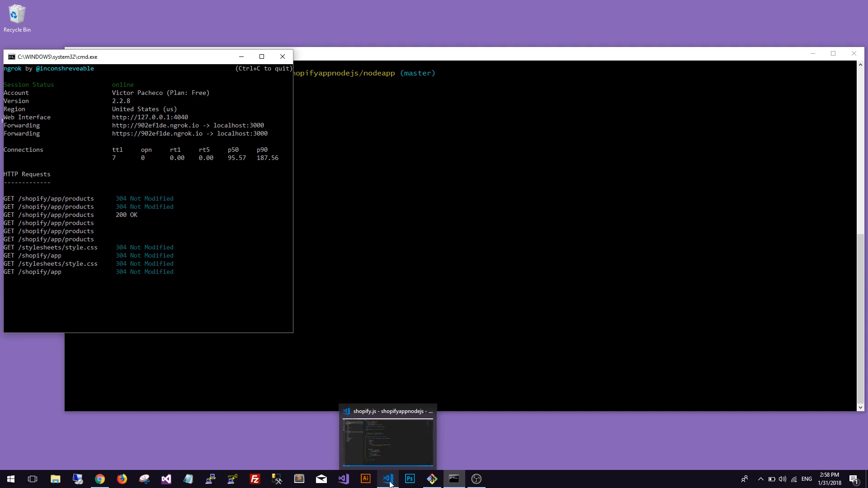
In shopify.js, inspect the products route handler's req and shop query parameter
{"action": "left_click", "coordinate": [387, 479]}
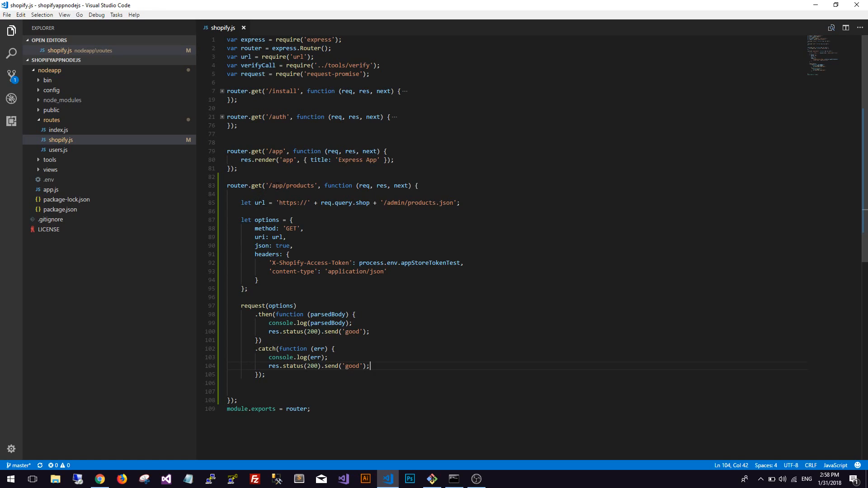
{"action": "left_click", "coordinate": [299, 185]}
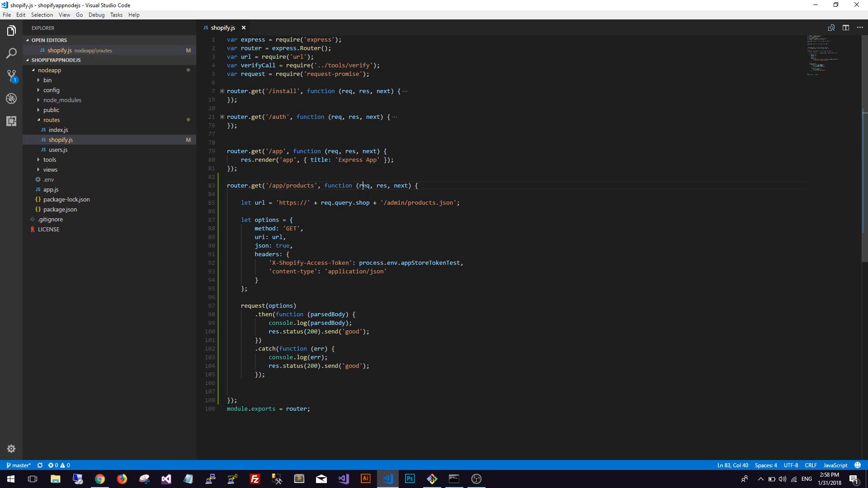
{"action": "double_click", "coordinate": [364, 186]}
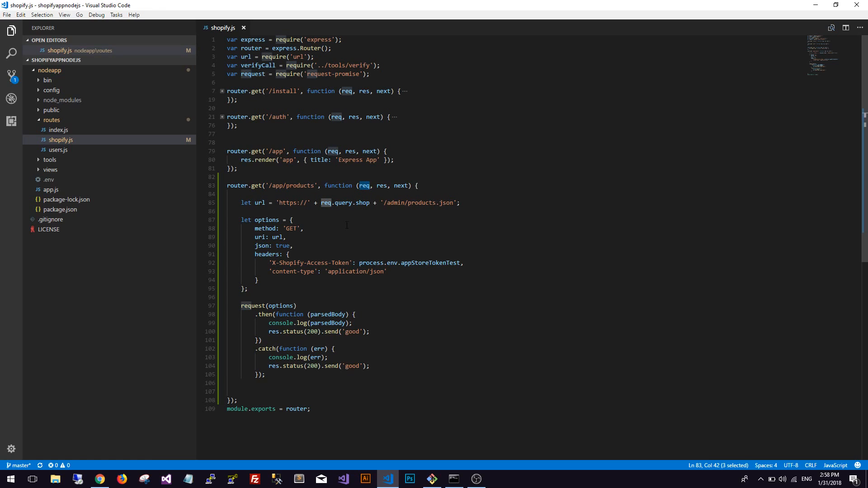
{"action": "double_click", "coordinate": [362, 202]}
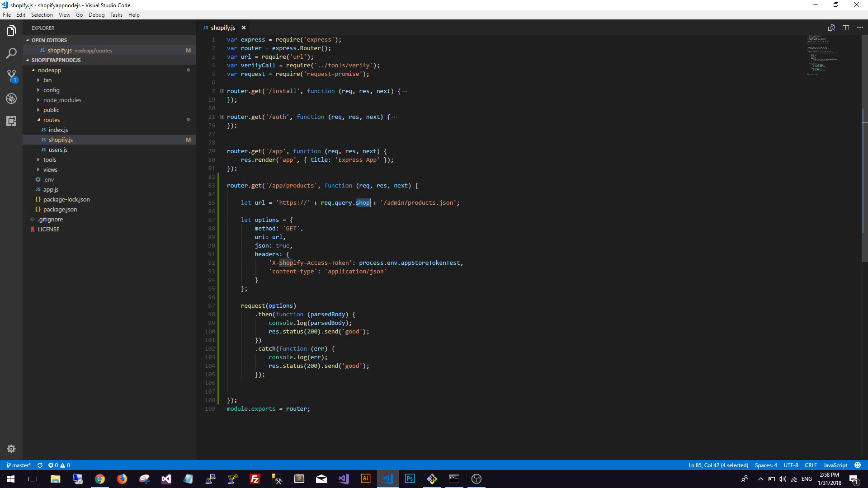
{"action": "mouse_move", "coordinate": [331, 229]}
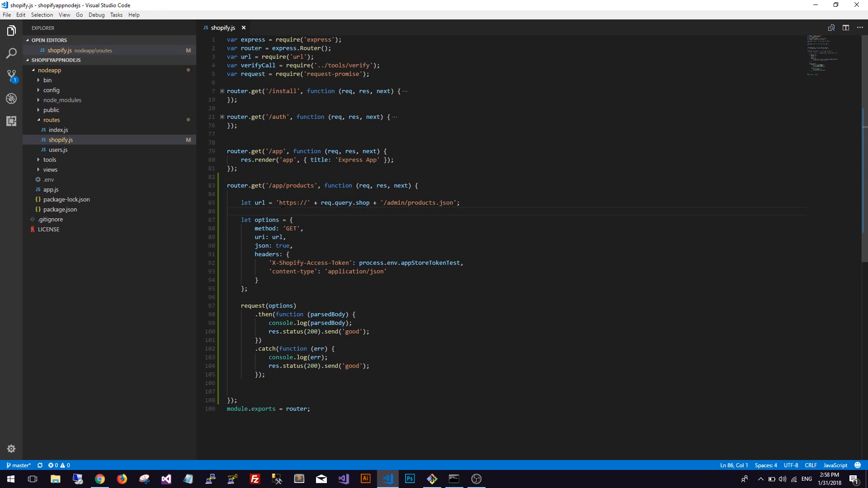
{"action": "double_click", "coordinate": [362, 203]}
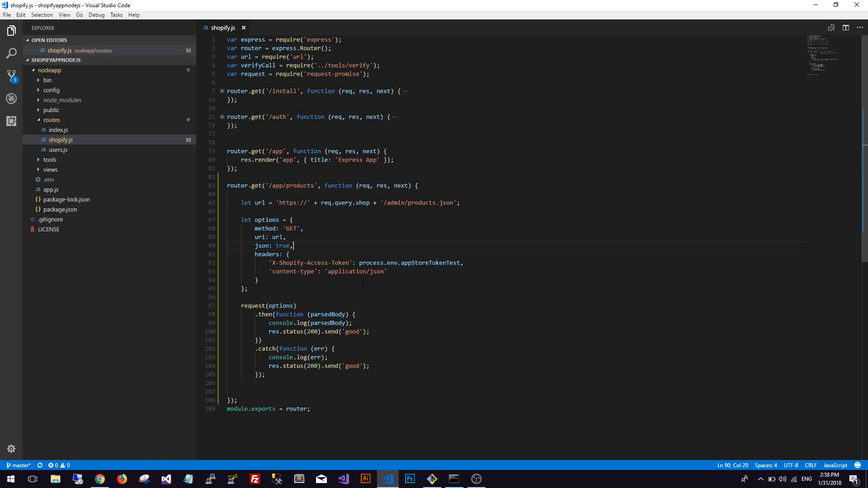
{"action": "mouse_move", "coordinate": [256, 258]}
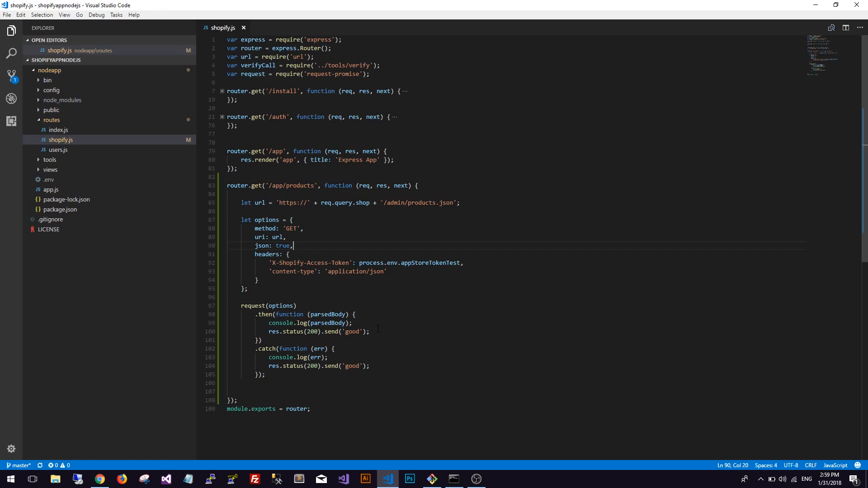
Change the catch block's res.status(200) to 500 and return to the nodemon terminal
{"action": "left_click", "coordinate": [369, 331]}
{"action": "type", "text": "5"}
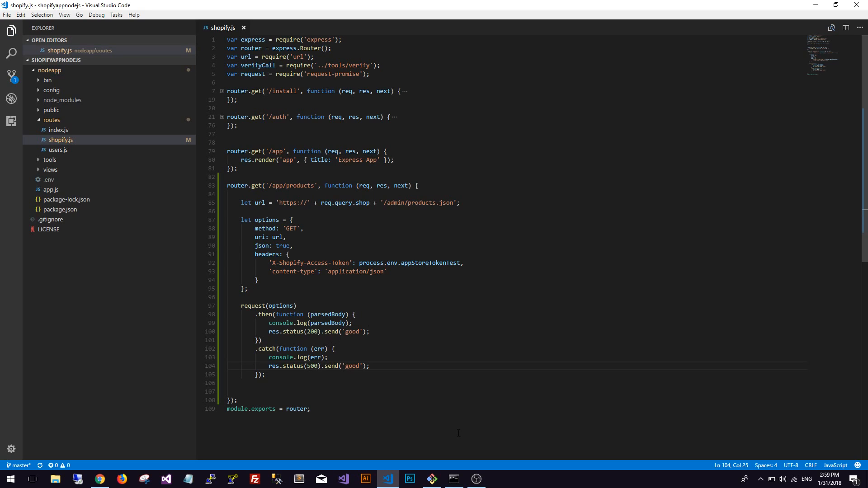
{"action": "left_click", "coordinate": [432, 480]}
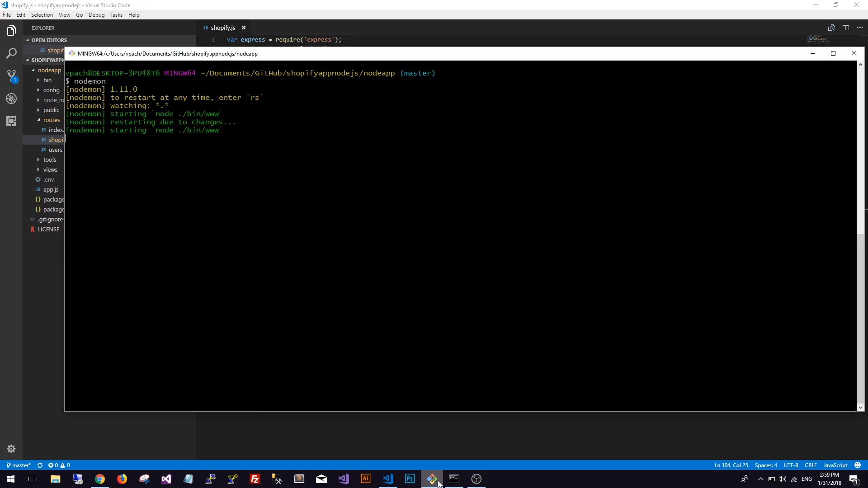
Bring the nodemon terminal forward
{"action": "left_click", "coordinate": [386, 480]}
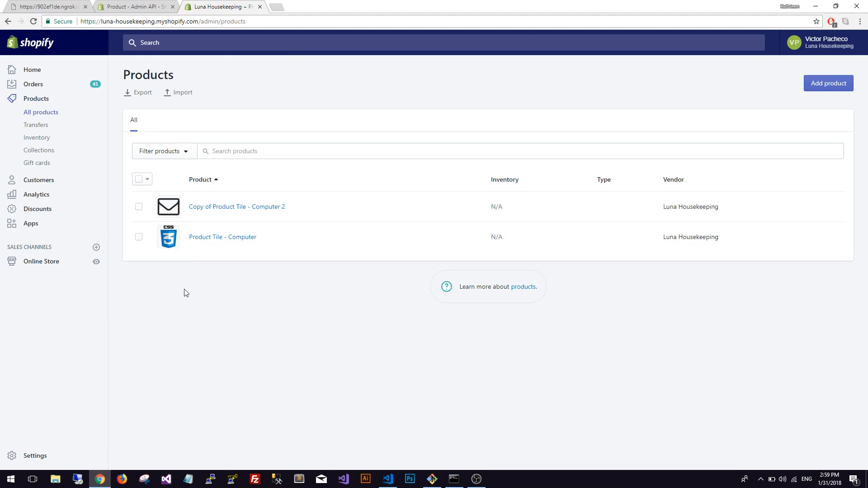
{"action": "mouse_move", "coordinate": [133, 7]}
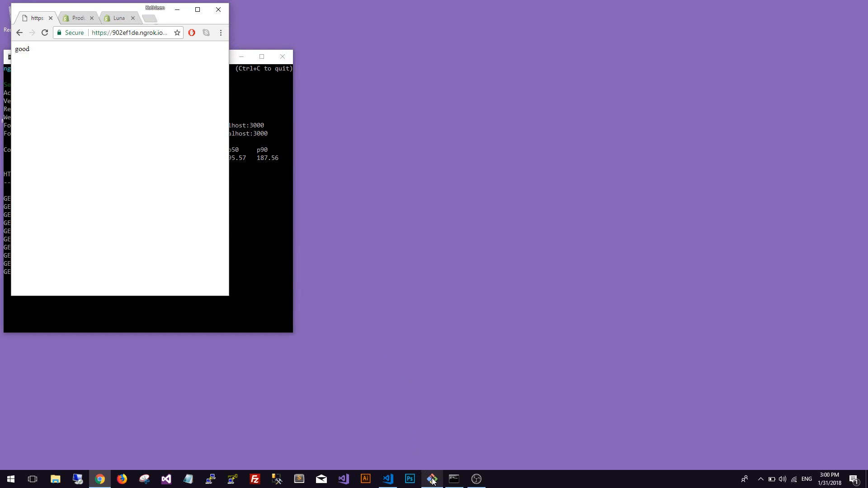
{"action": "left_click", "coordinate": [432, 479]}
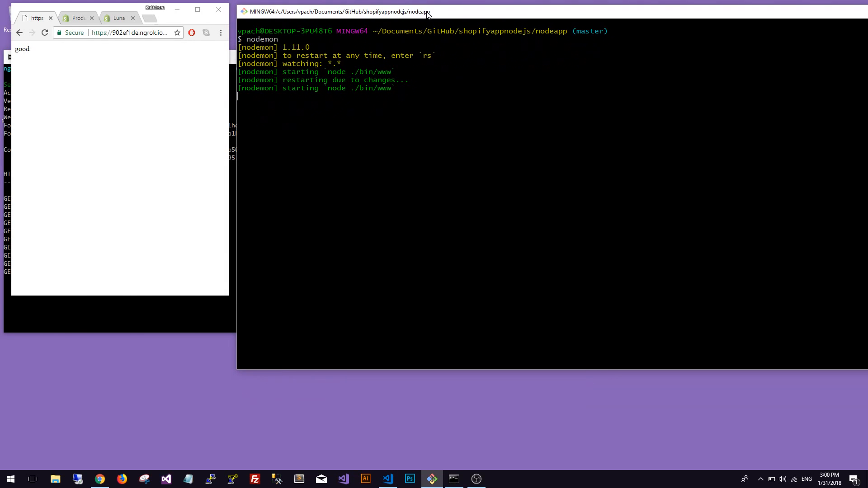
{"action": "mouse_move", "coordinate": [46, 33]}
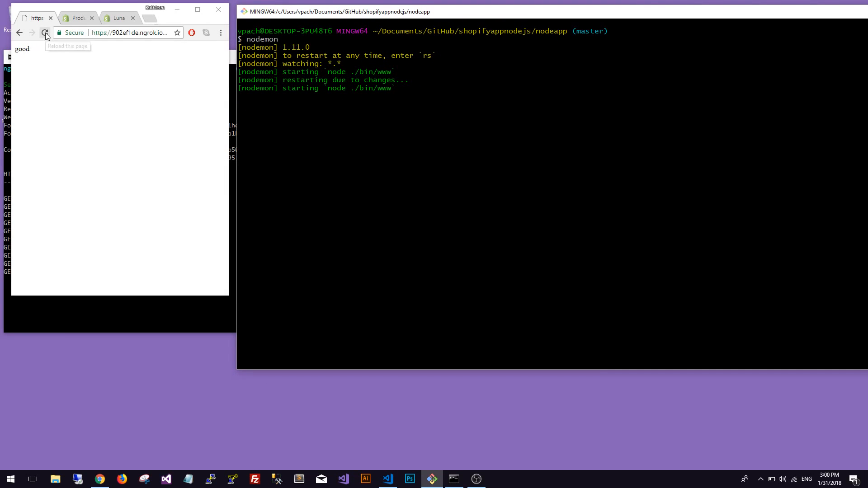
{"action": "left_click", "coordinate": [45, 33]}
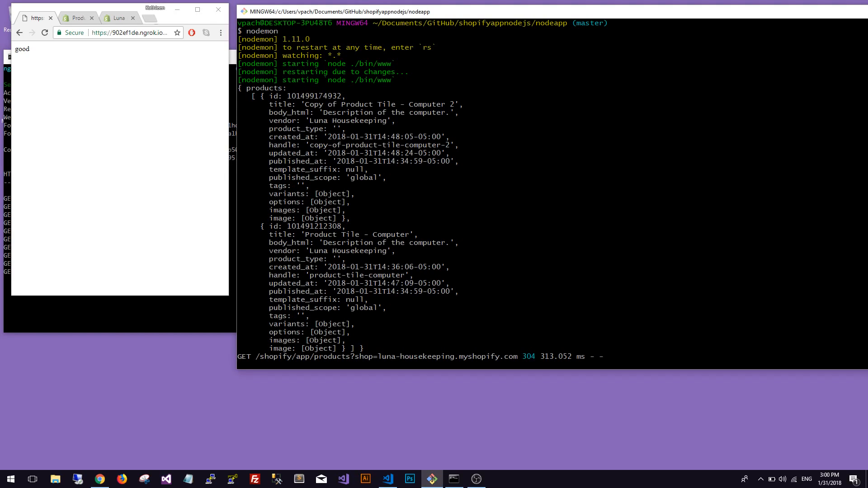
{"action": "double_click", "coordinate": [266, 89]}
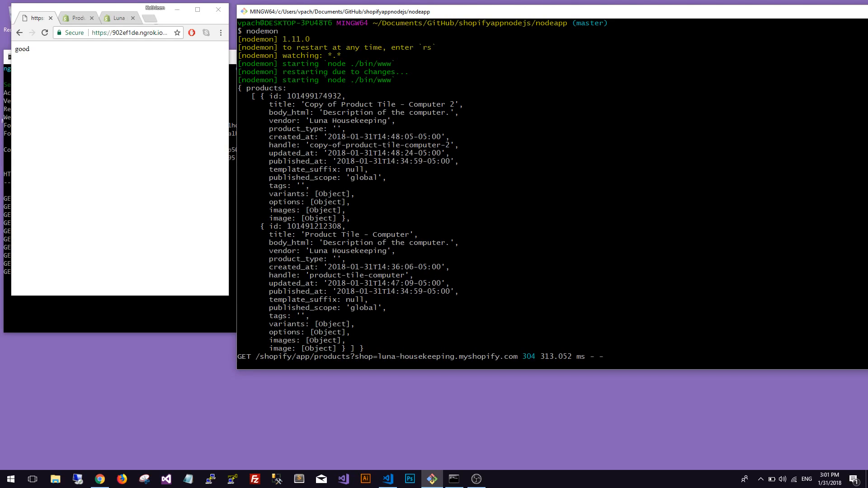
{"action": "double_click", "coordinate": [280, 104]}
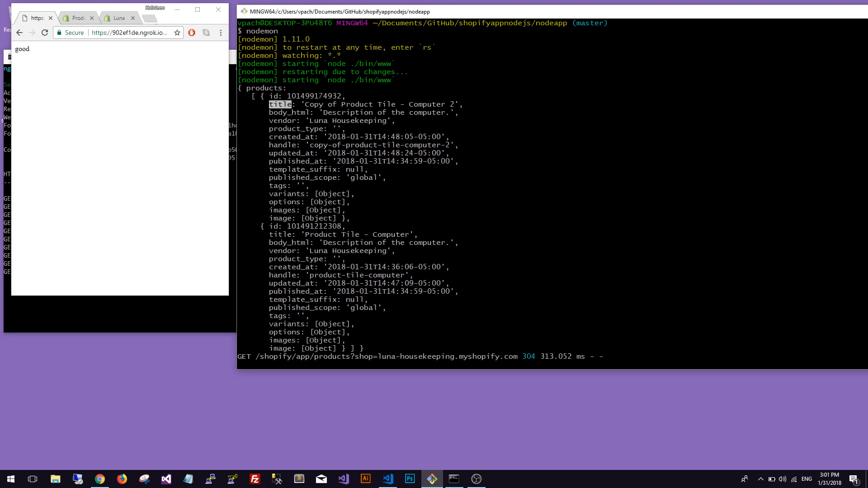
{"action": "double_click", "coordinate": [282, 120]}
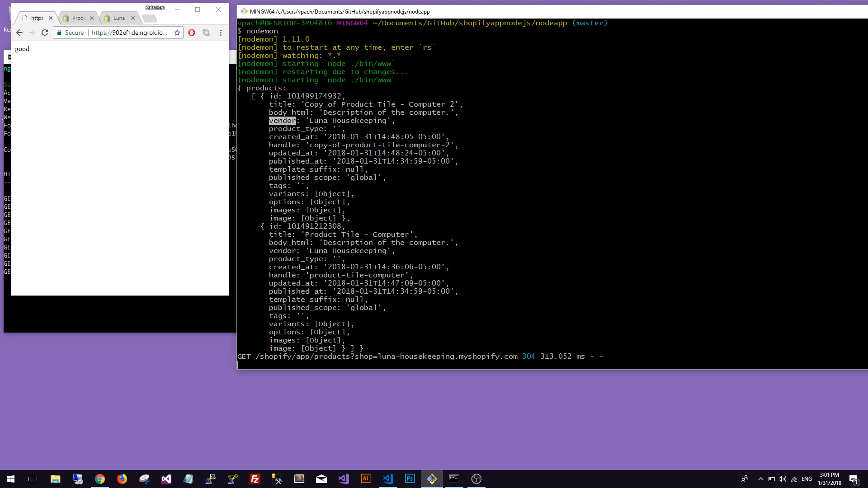
{"action": "double_click", "coordinate": [283, 202]}
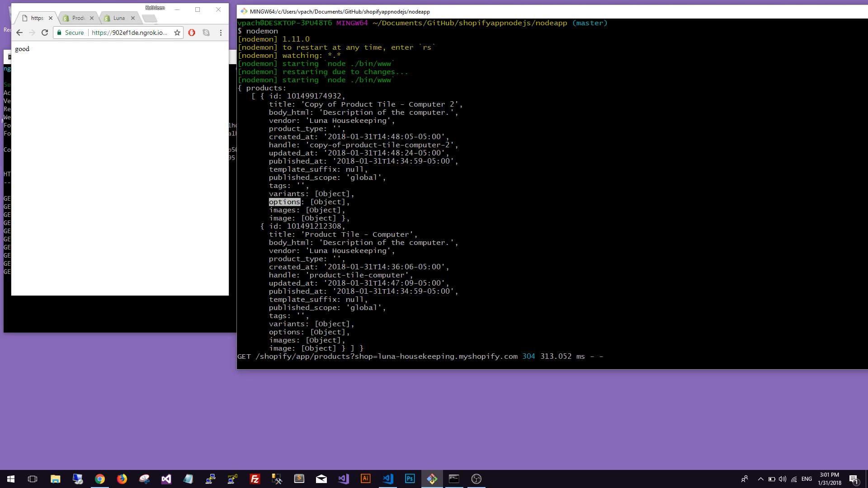
{"action": "double_click", "coordinate": [283, 209]}
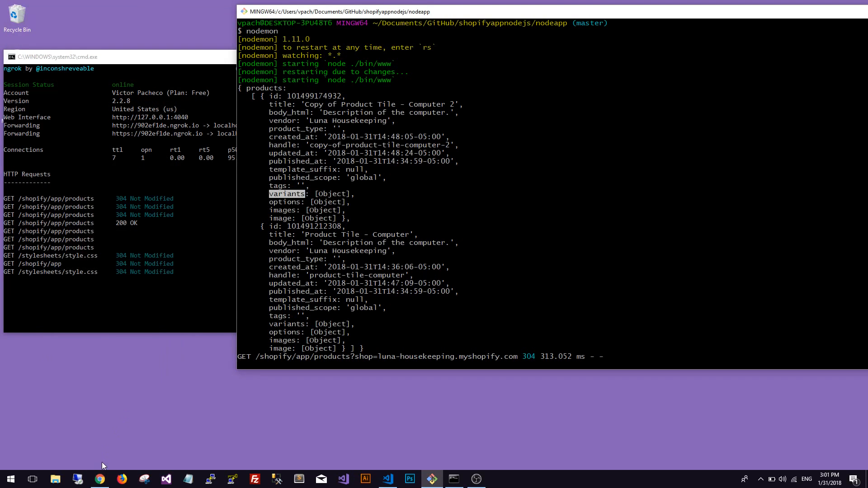
In Shopify admin, open the Copy of Product Tile - Computer 2 product and review it
{"action": "left_click", "coordinate": [98, 479]}
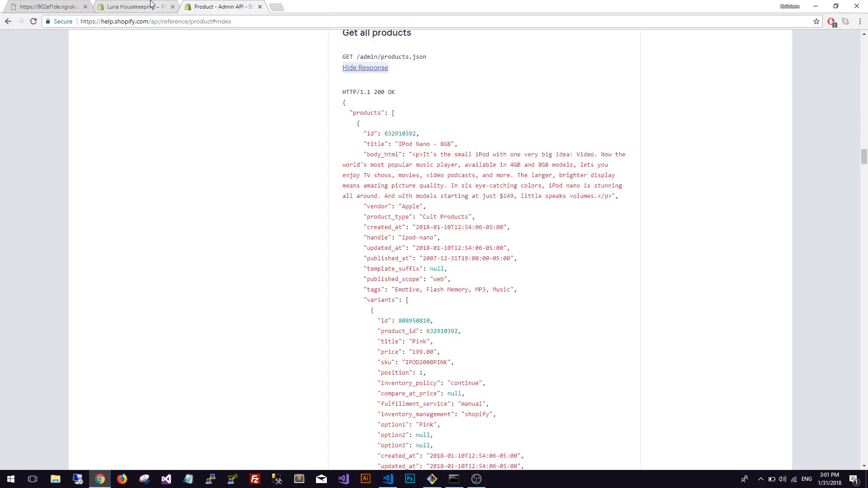
{"action": "left_click", "coordinate": [135, 7]}
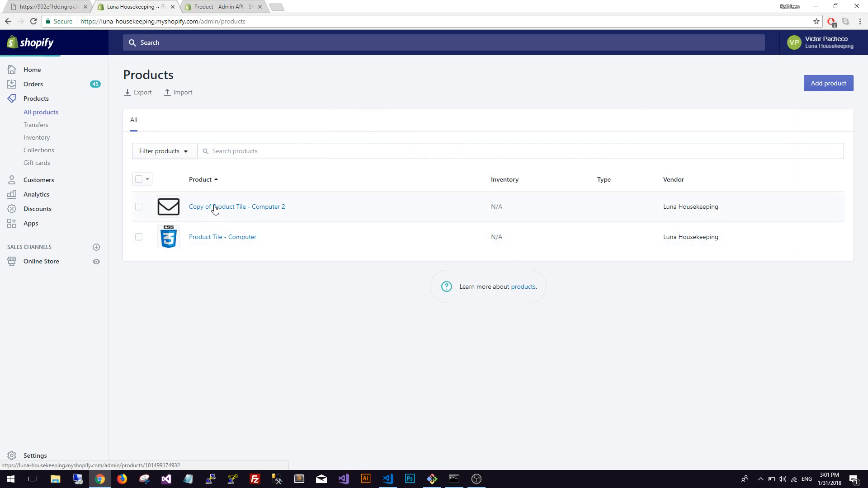
{"action": "left_click", "coordinate": [236, 206]}
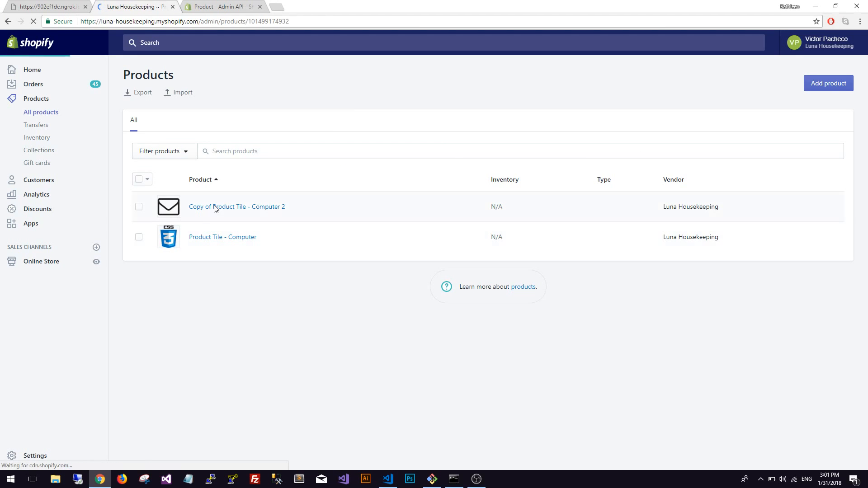
{"action": "left_click", "coordinate": [236, 206]}
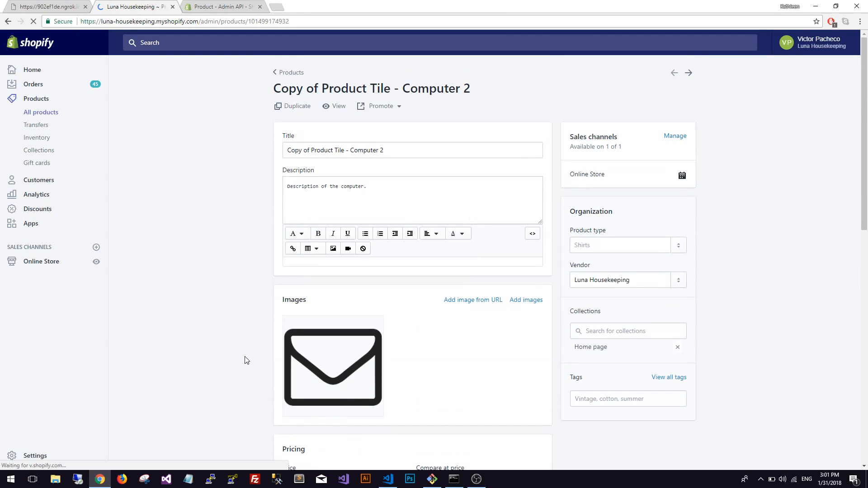
{"action": "scroll", "scroll_direction": "down", "scroll_amount": 3}
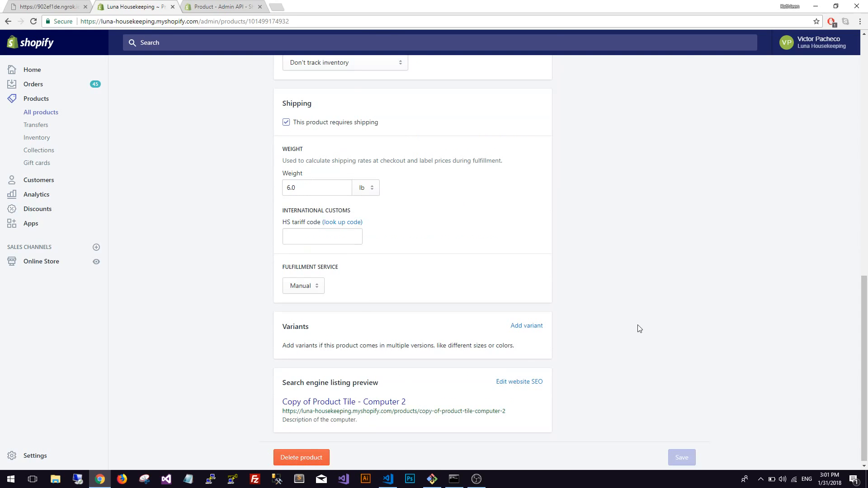
{"action": "scroll", "scroll_direction": "up", "scroll_amount": 3}
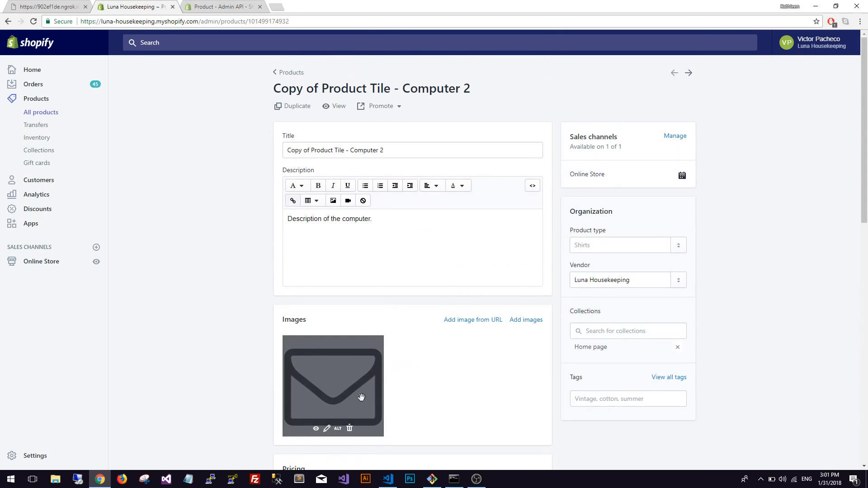
Delete the product's envelope image and confirm the deletion
{"action": "left_click", "coordinate": [349, 428]}
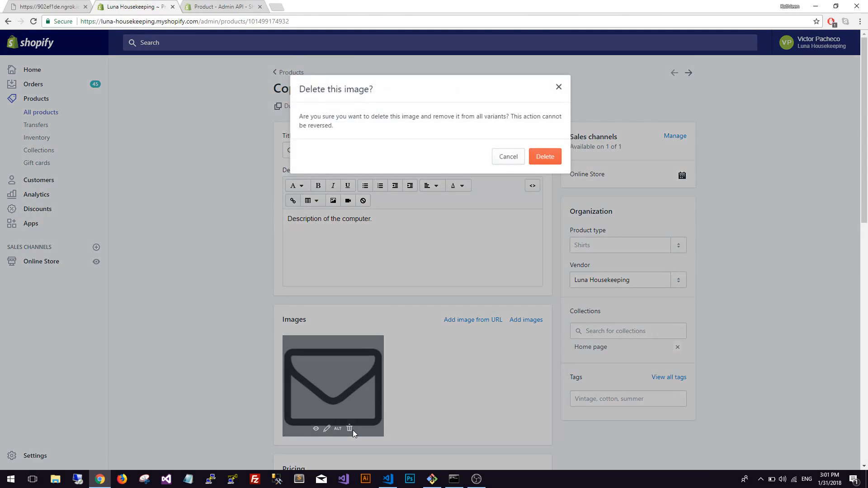
{"action": "left_click", "coordinate": [544, 156]}
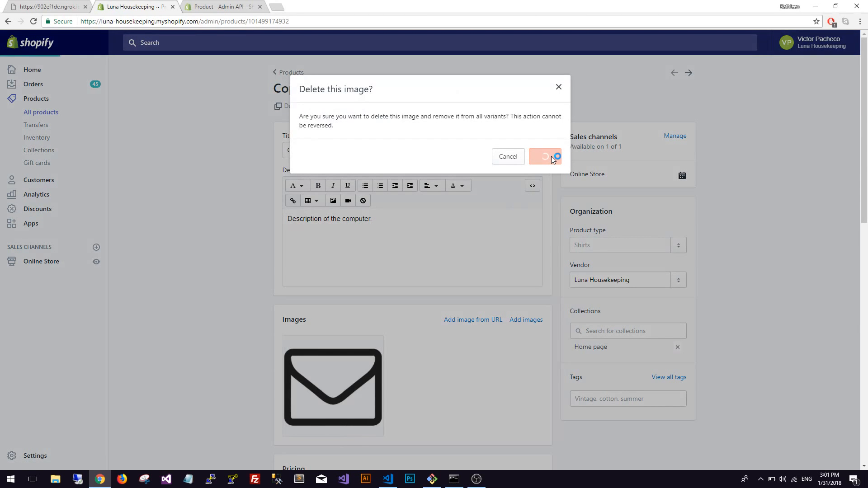
{"action": "left_click", "coordinate": [545, 157]}
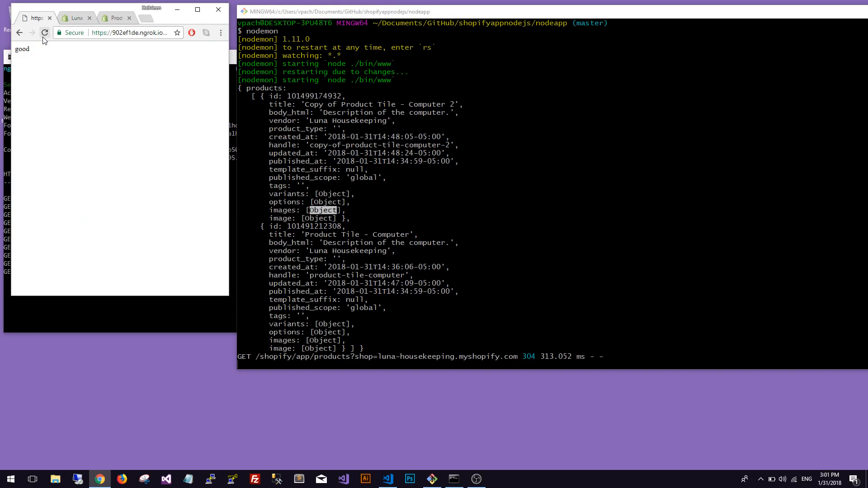
Reload the ngrok app page and inspect the fresh product JSON in the nodemon log
{"action": "left_click", "coordinate": [45, 33]}
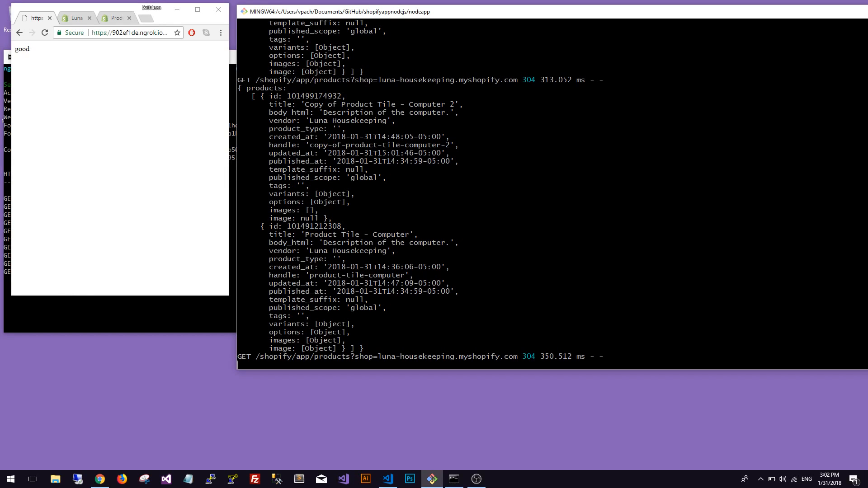
{"action": "double_click", "coordinate": [426, 104]}
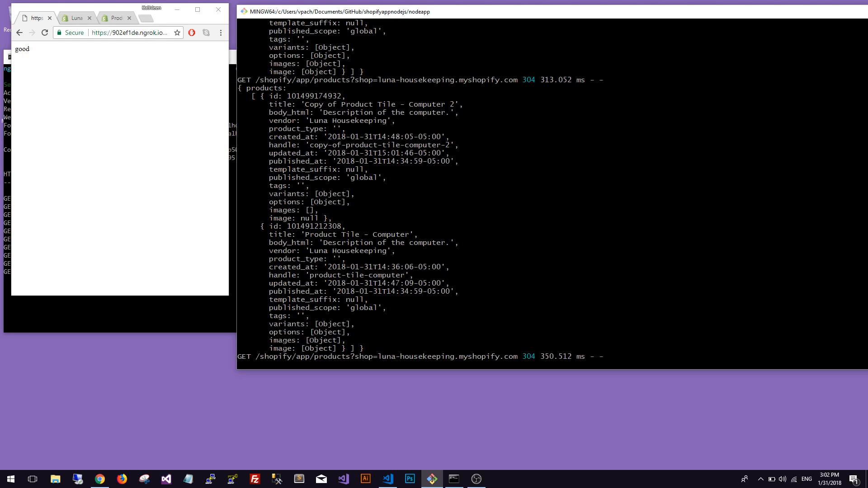
{"action": "double_click", "coordinate": [282, 340]}
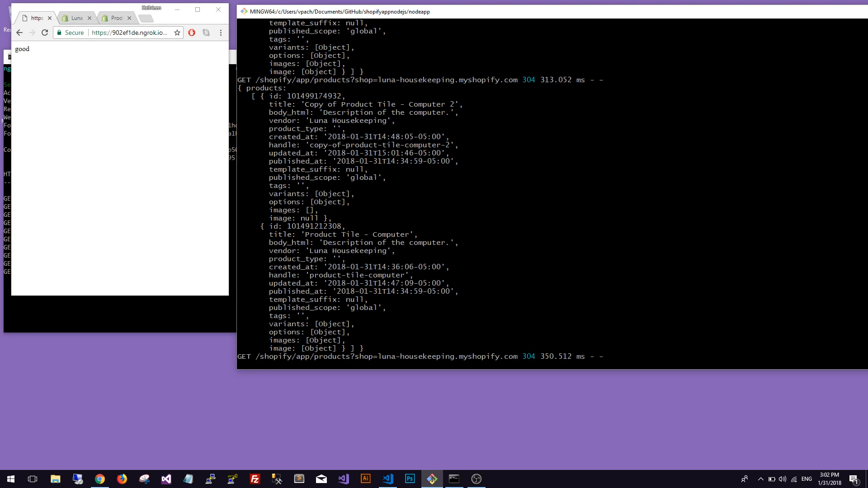
{"action": "mouse_move", "coordinate": [196, 151]}
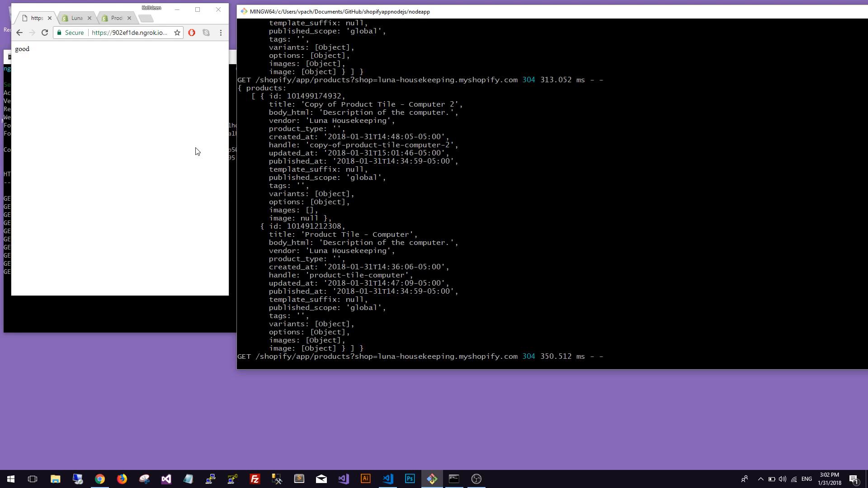
{"action": "mouse_move", "coordinate": [225, 300]}
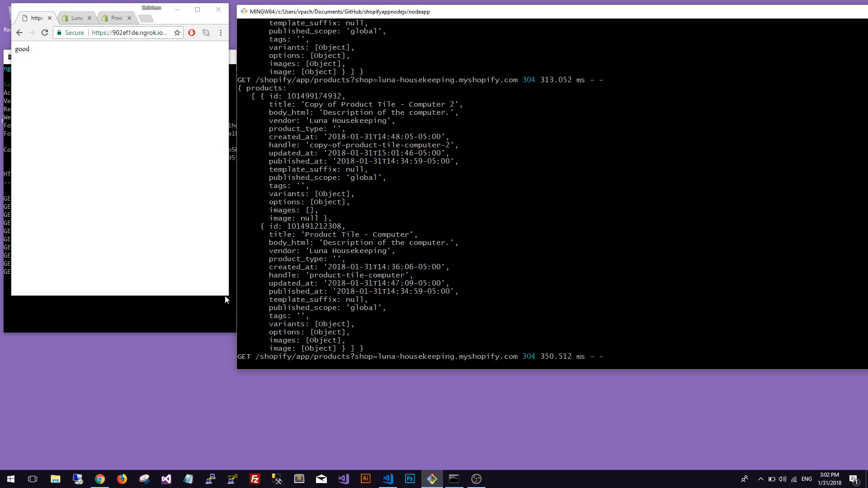
{"action": "mouse_move", "coordinate": [358, 432]}
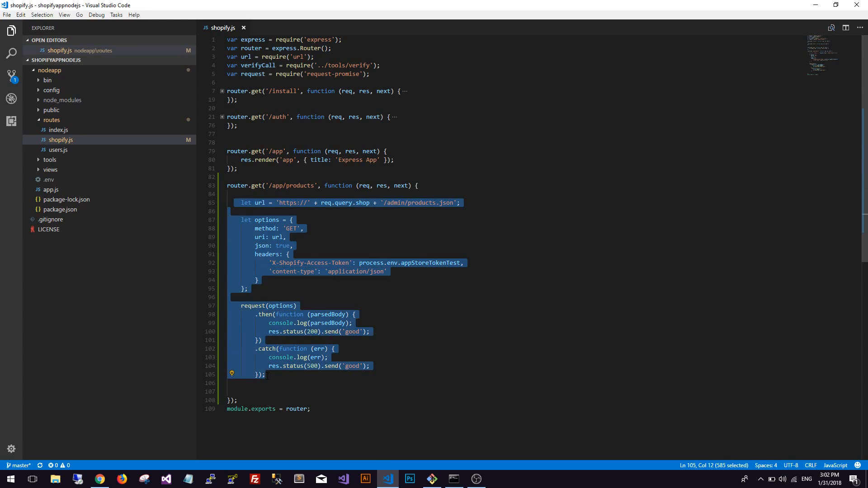
{"action": "left_click", "coordinate": [282, 382]}
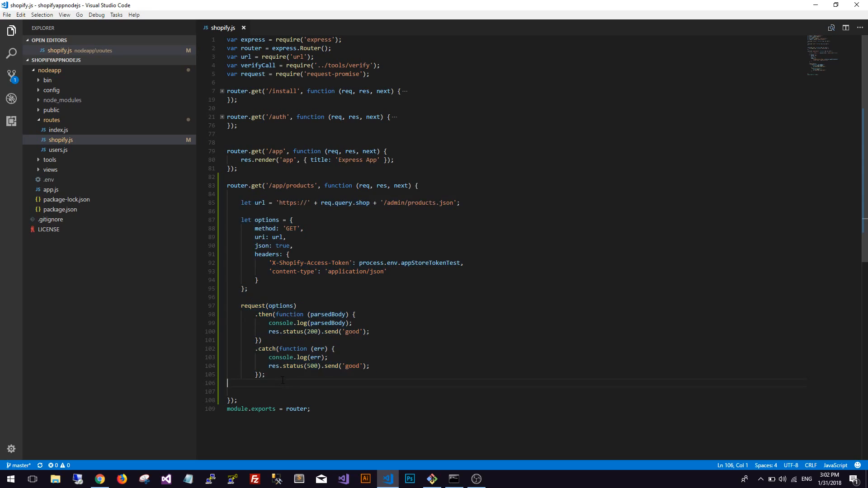
{"action": "double_click", "coordinate": [245, 202]}
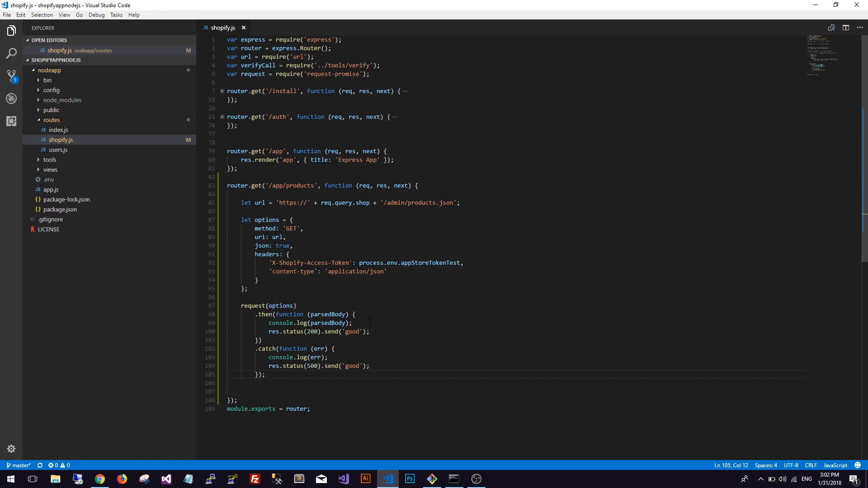
{"action": "left_click", "coordinate": [321, 323]}
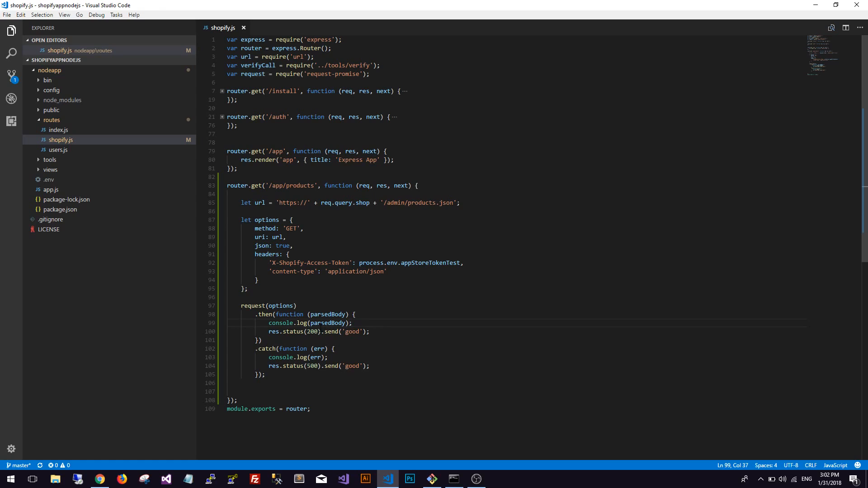
{"action": "double_click", "coordinate": [327, 323]}
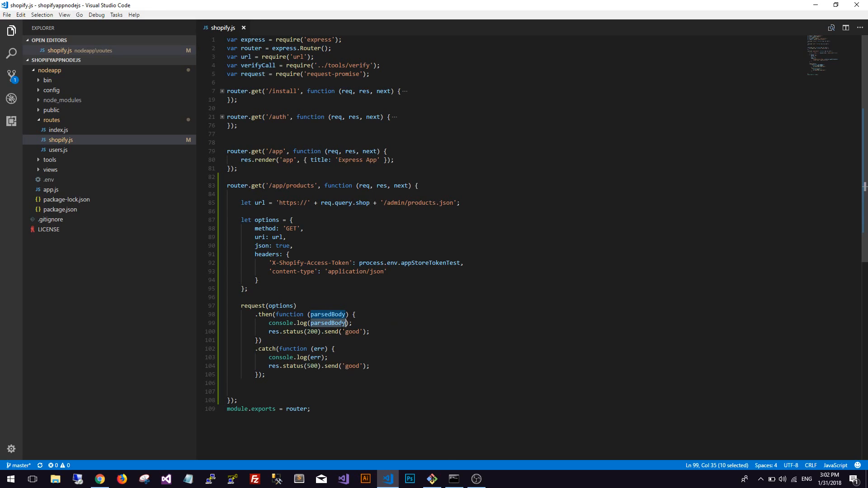
{"action": "mouse_move", "coordinate": [454, 480]}
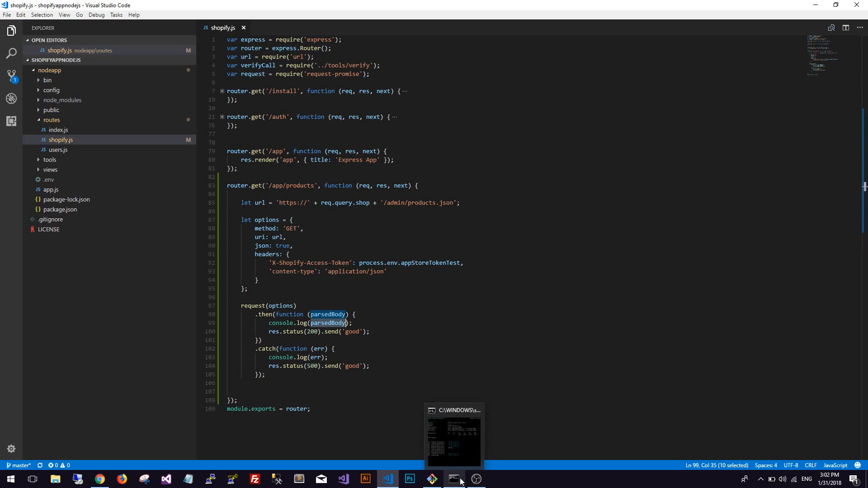